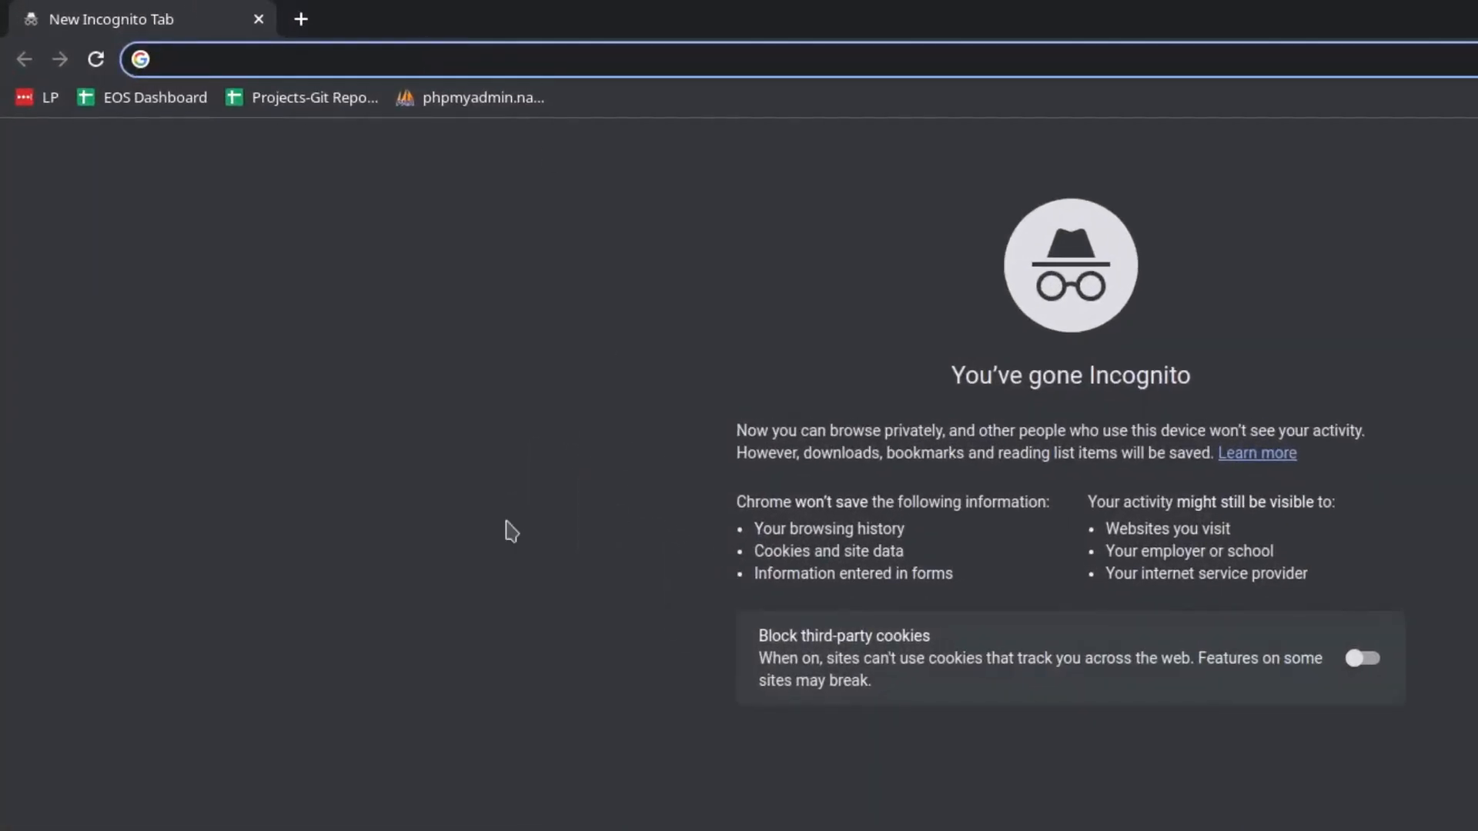
Step: Navigate the incognito tab to mail-tester.com to get a generated test address
text(mail-tester.com)
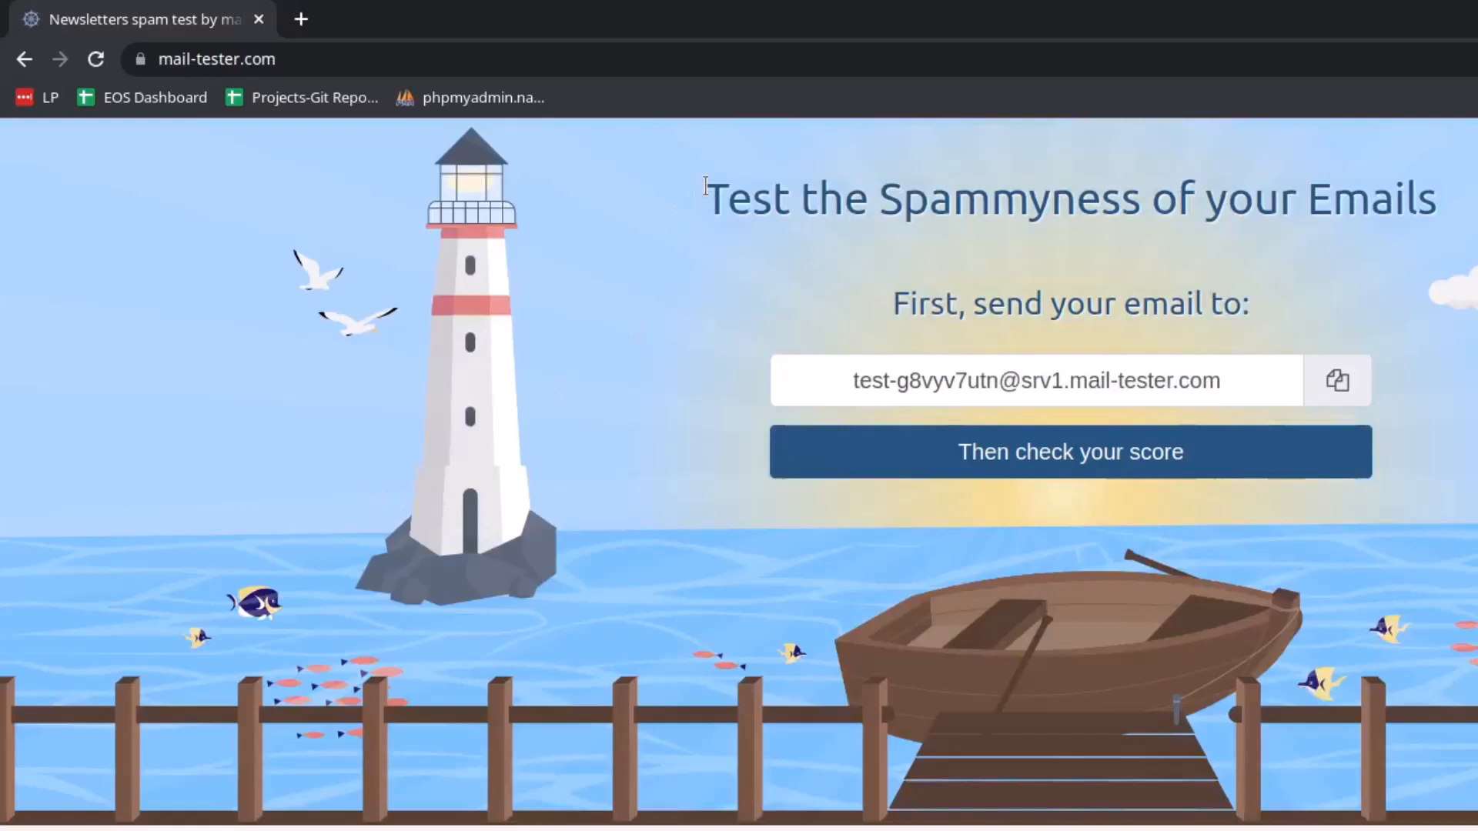
drag(705, 198, 1433, 199)
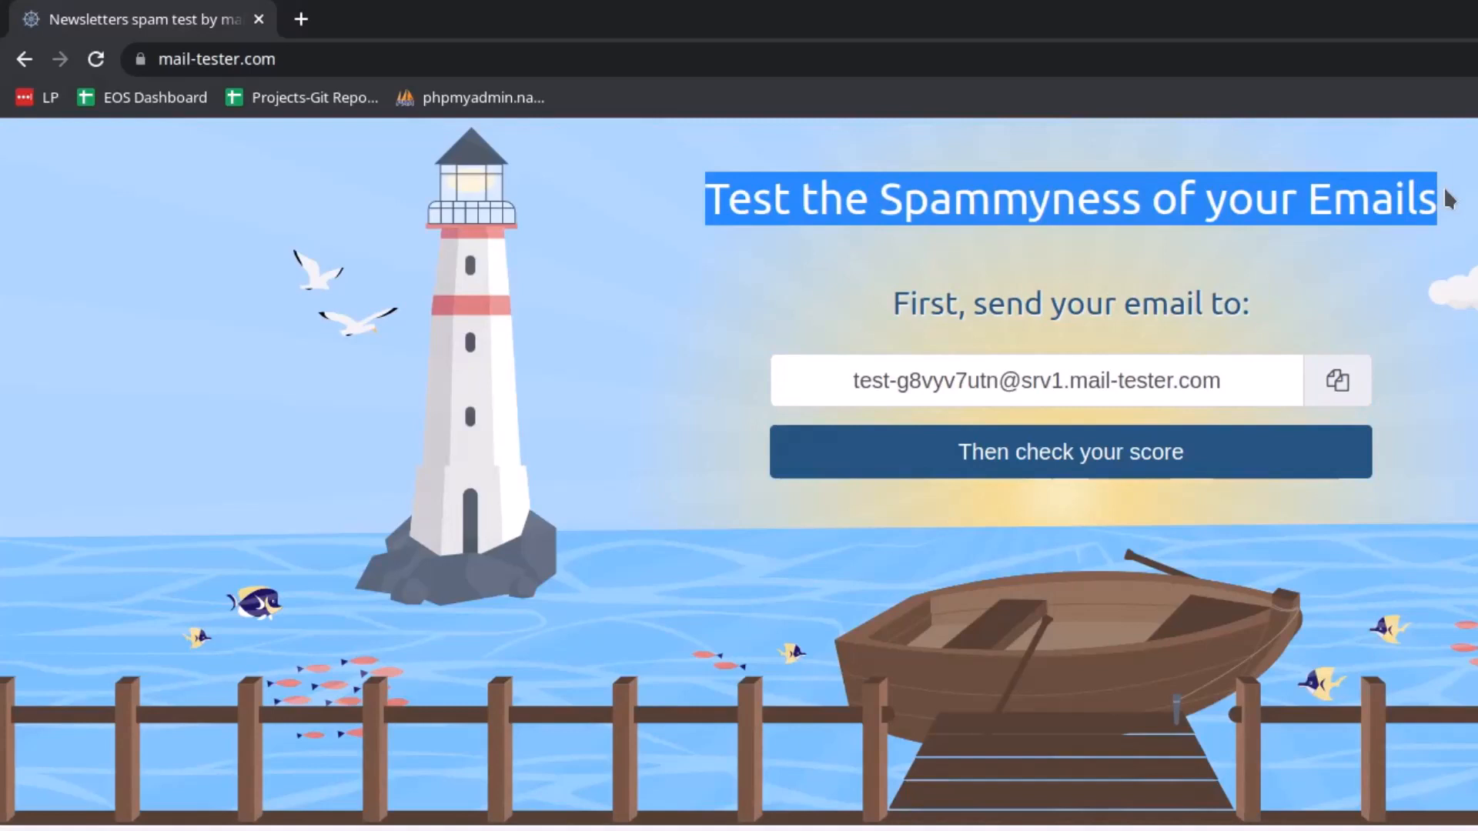
click(1036, 381)
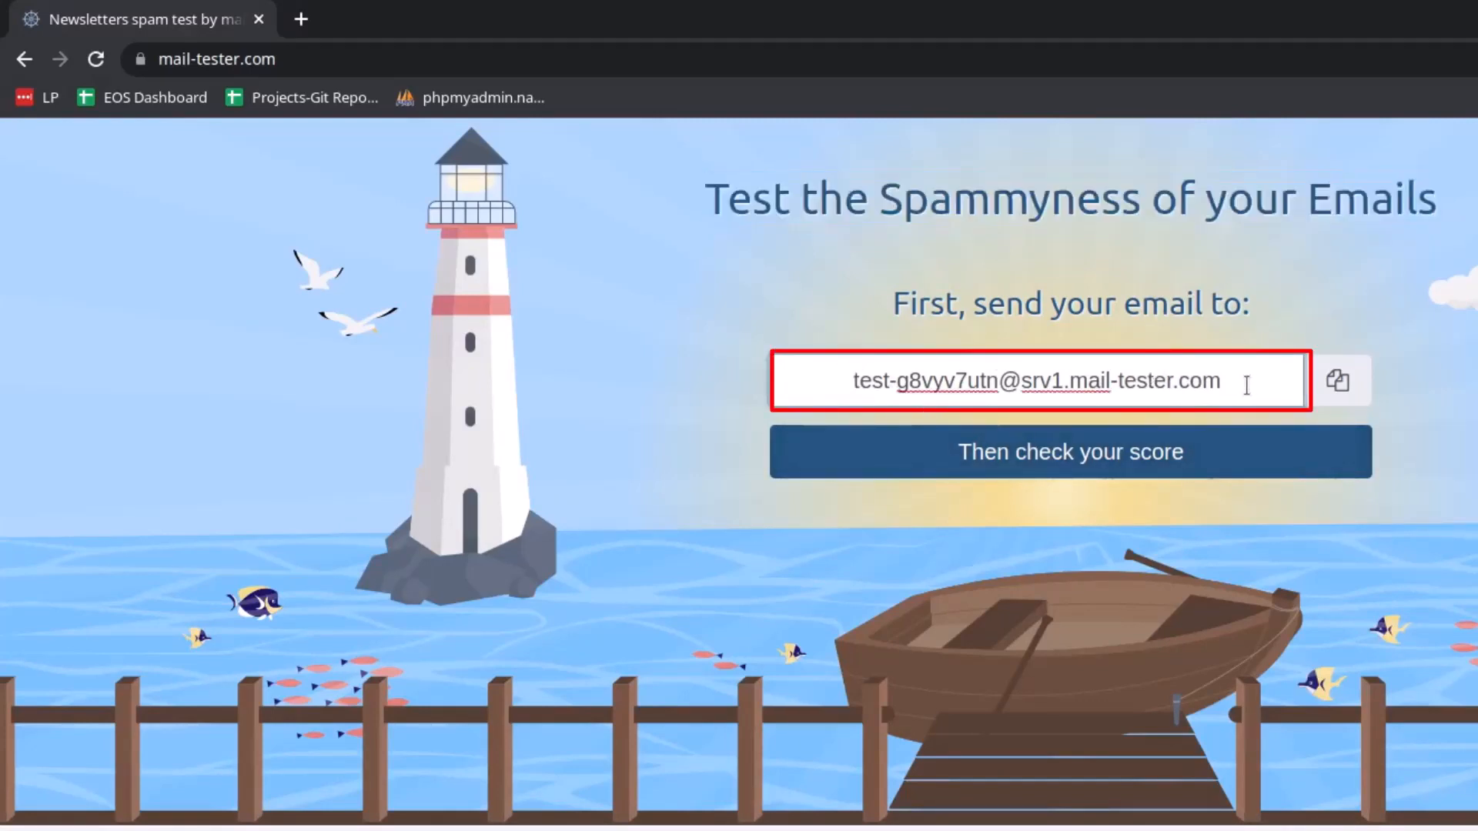
double_click(1036, 382)
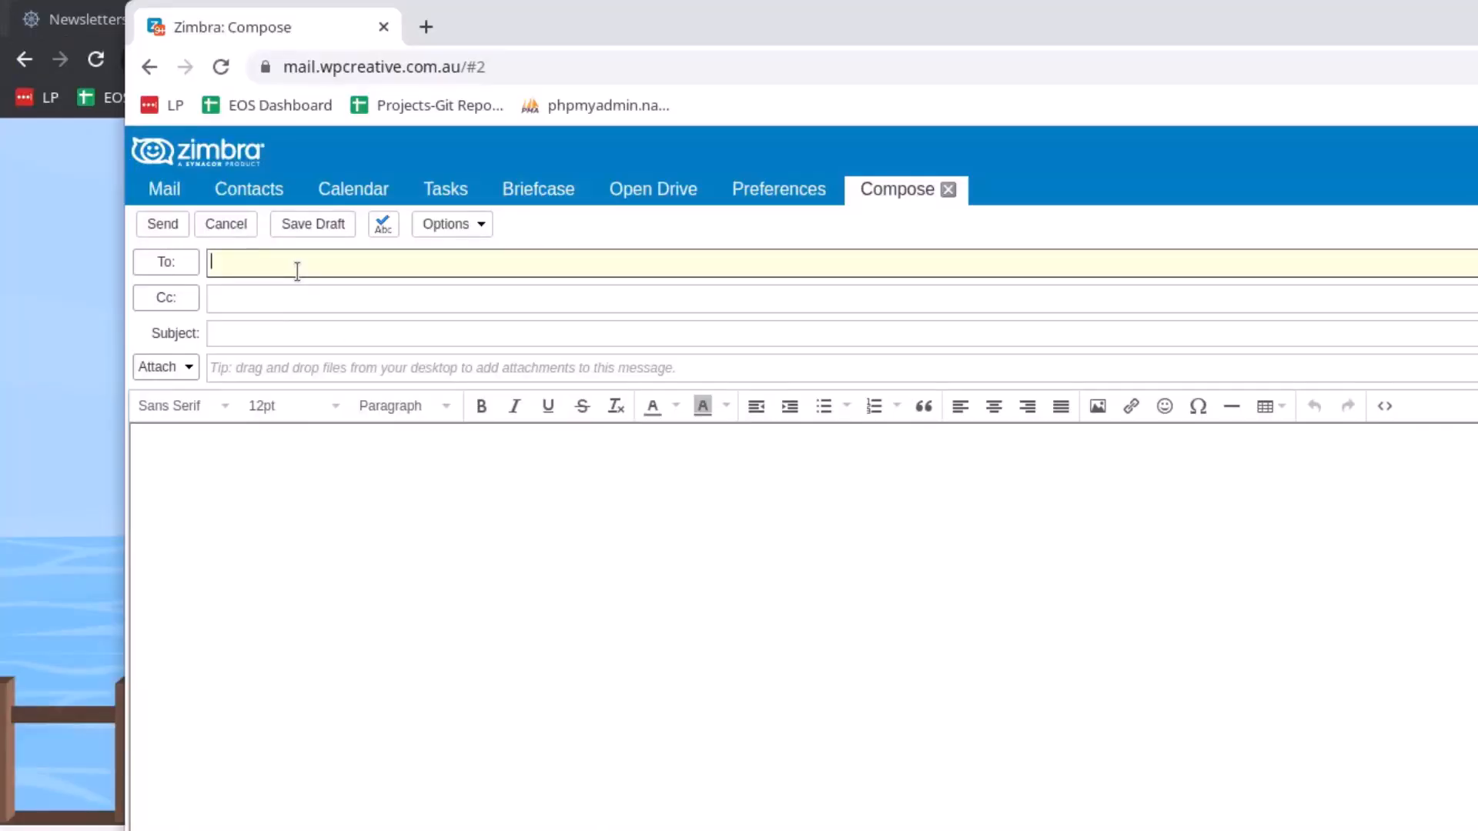
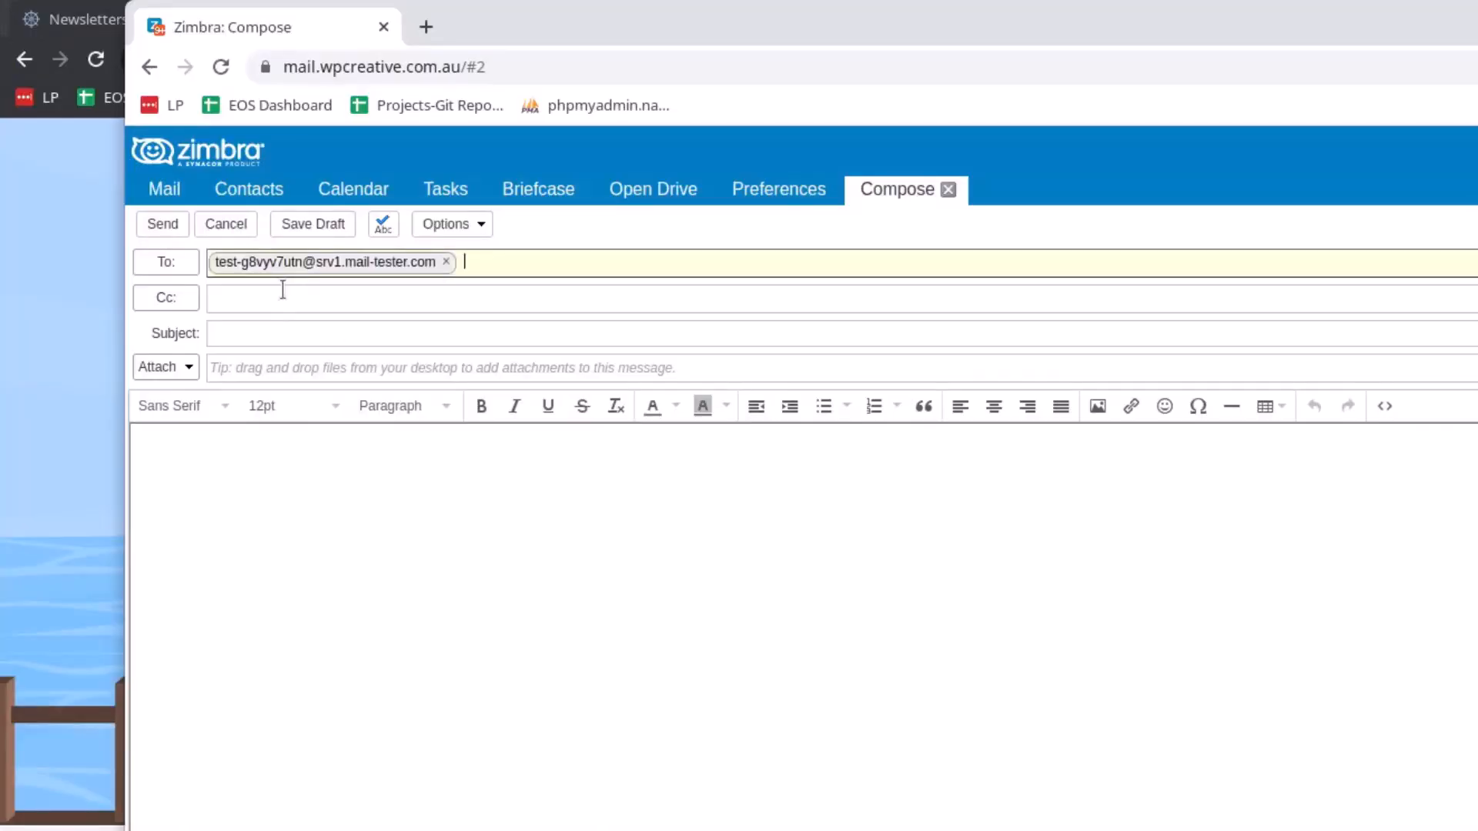
text(test spam)
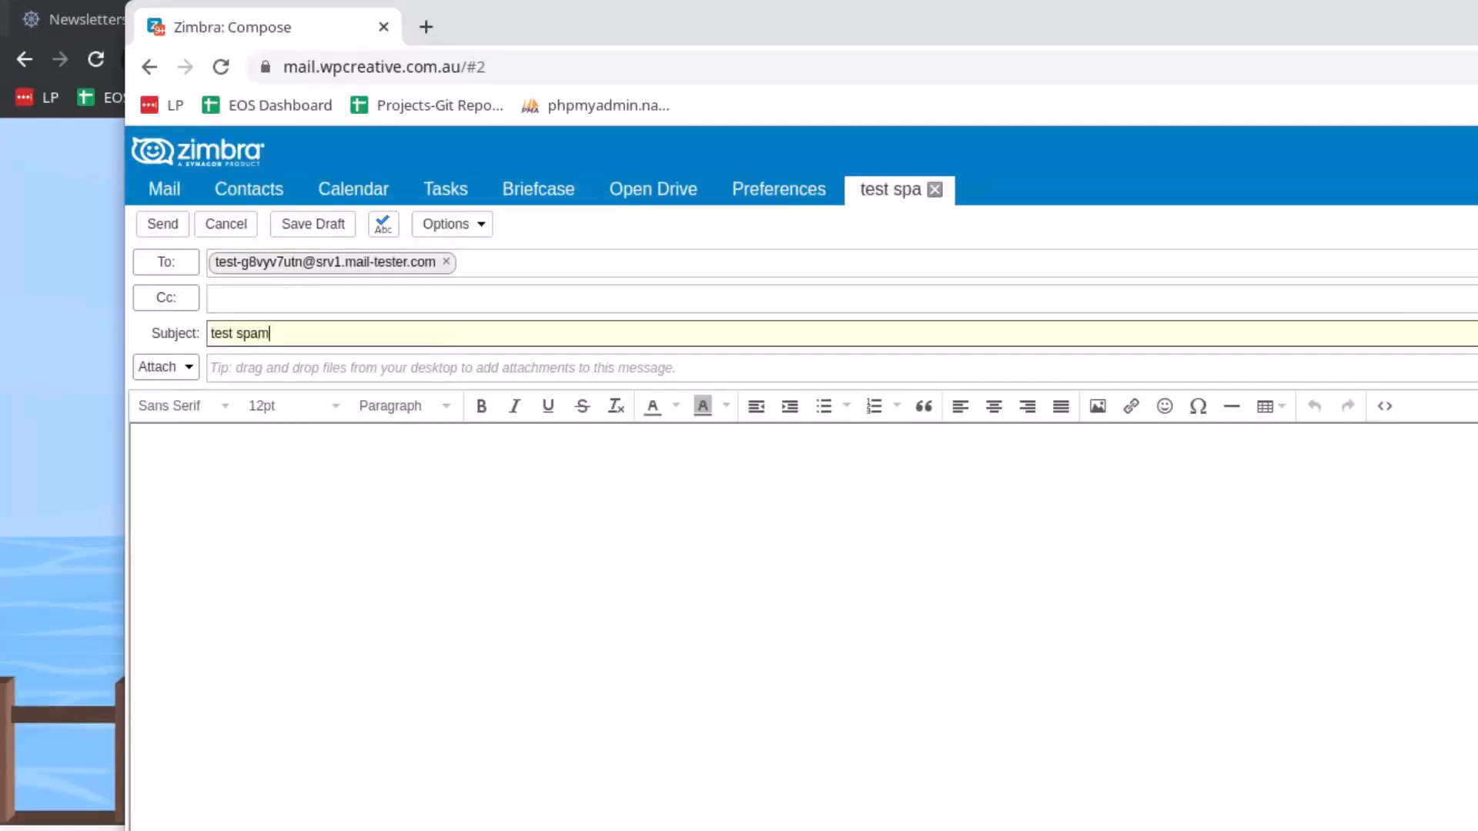
text(mmyness)
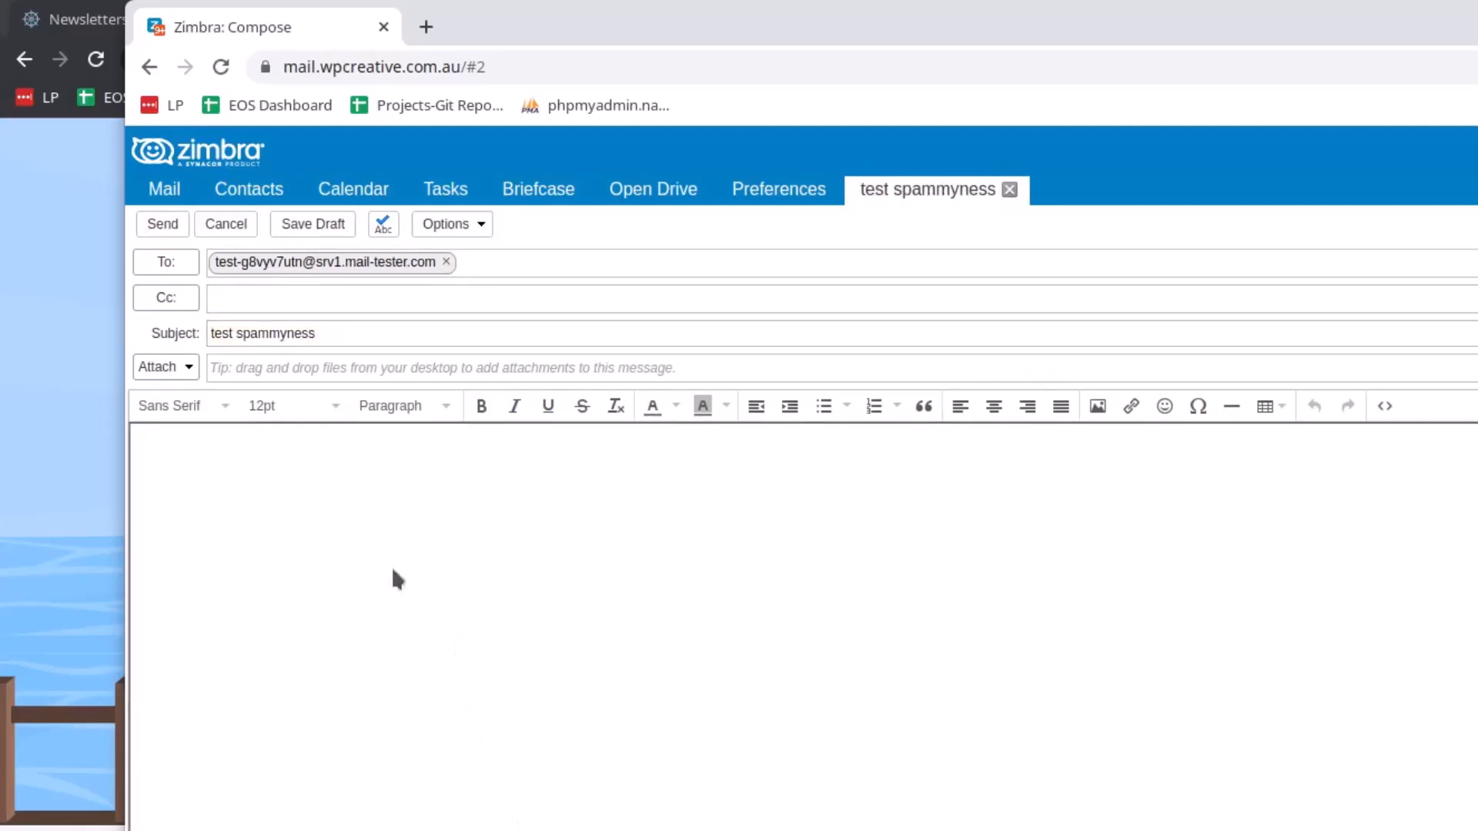
text(Test sp)
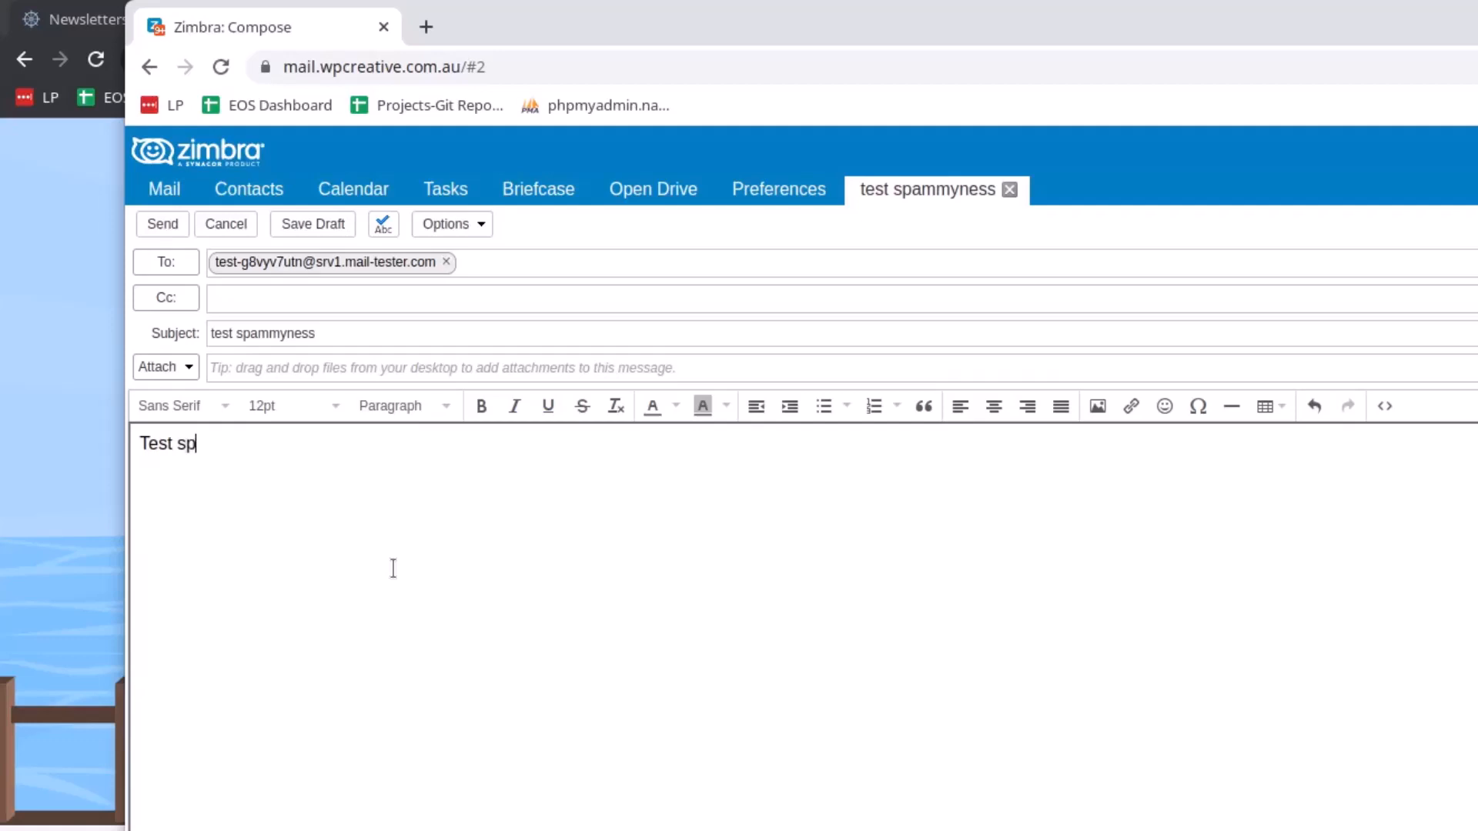
text(amyness)
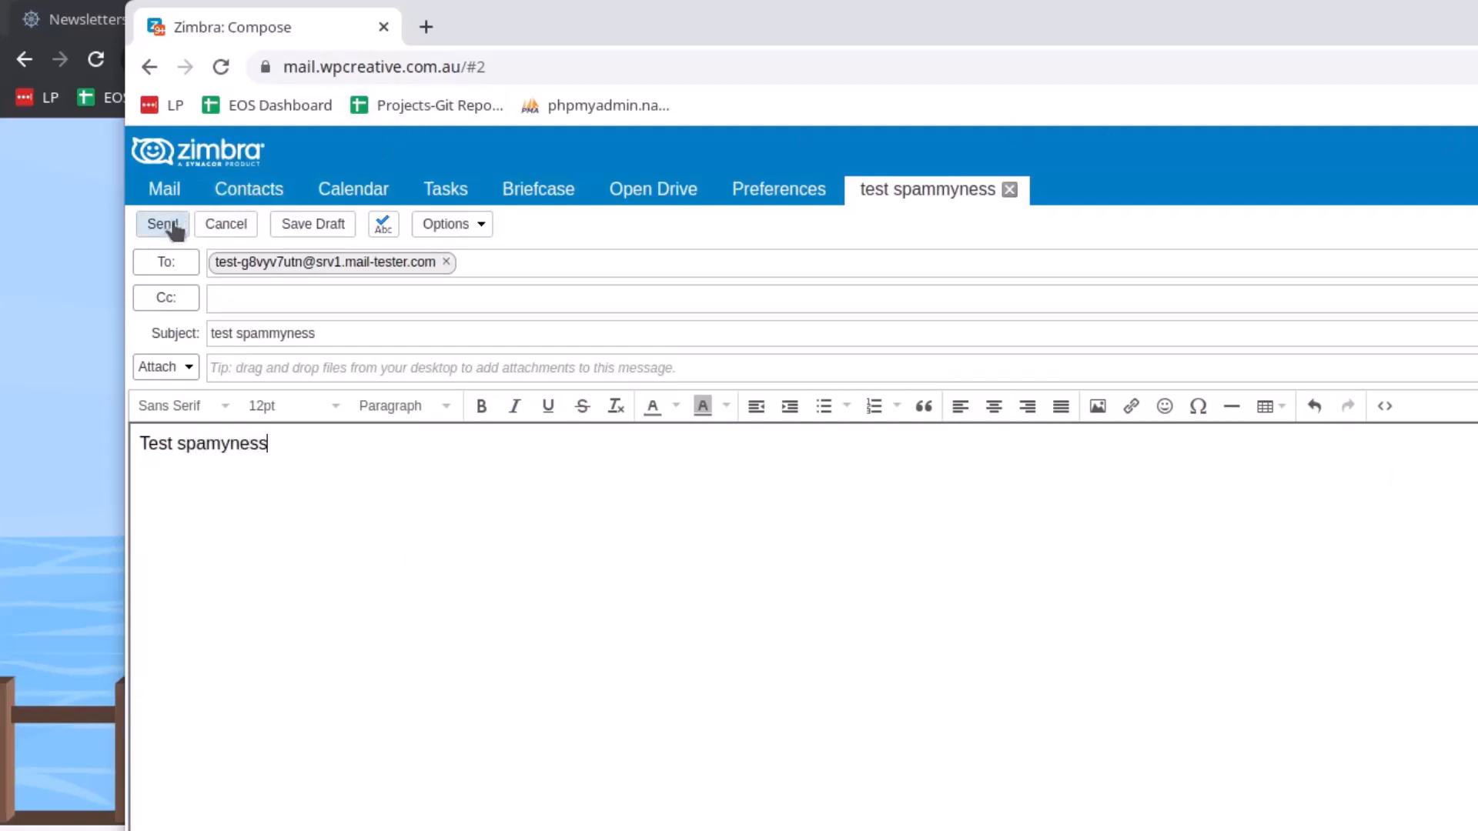
click(160, 225)
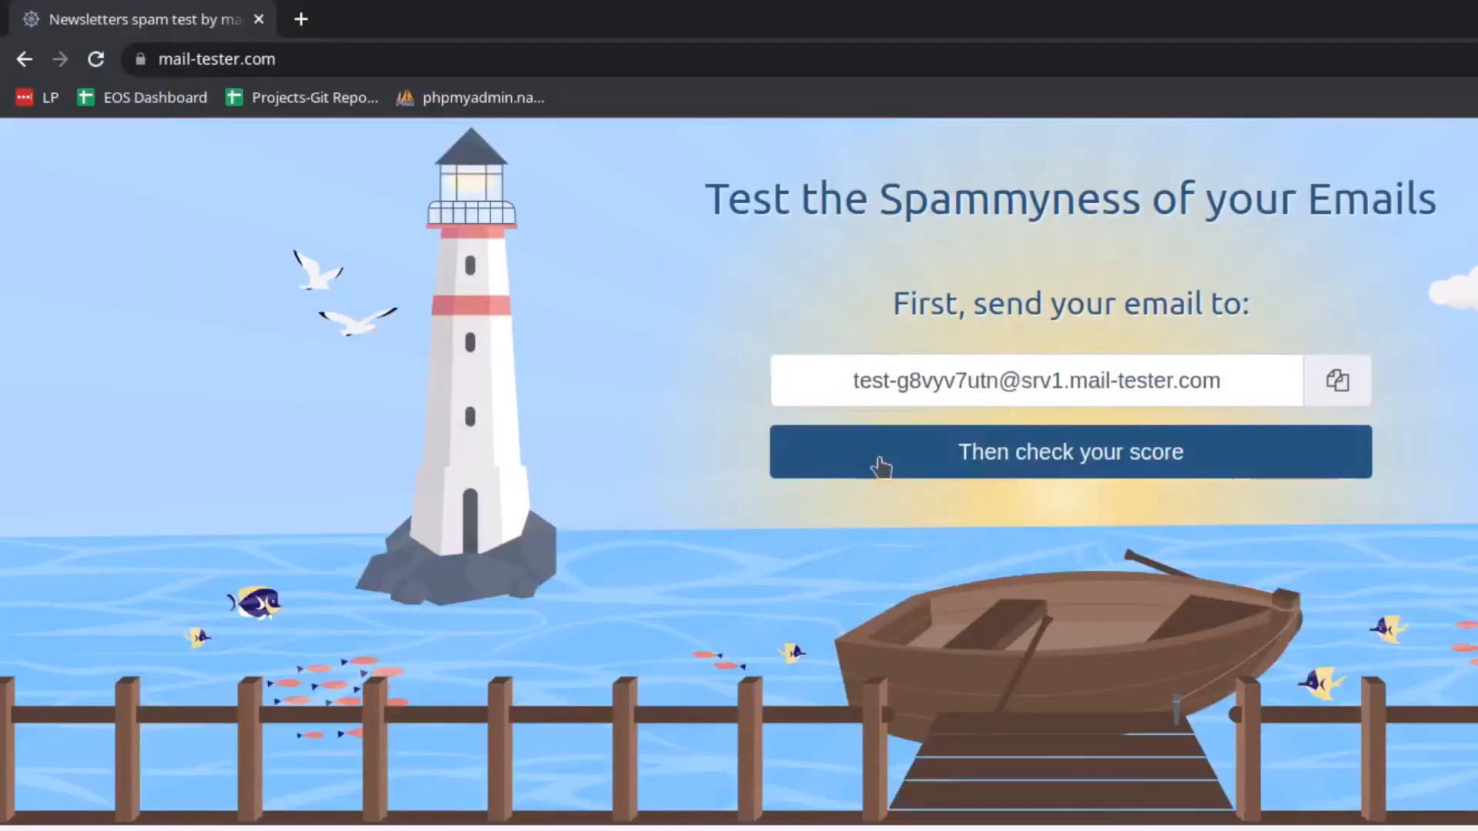
Step: Start the spam score check for the sent message via 'Then check your score'
click(1070, 452)
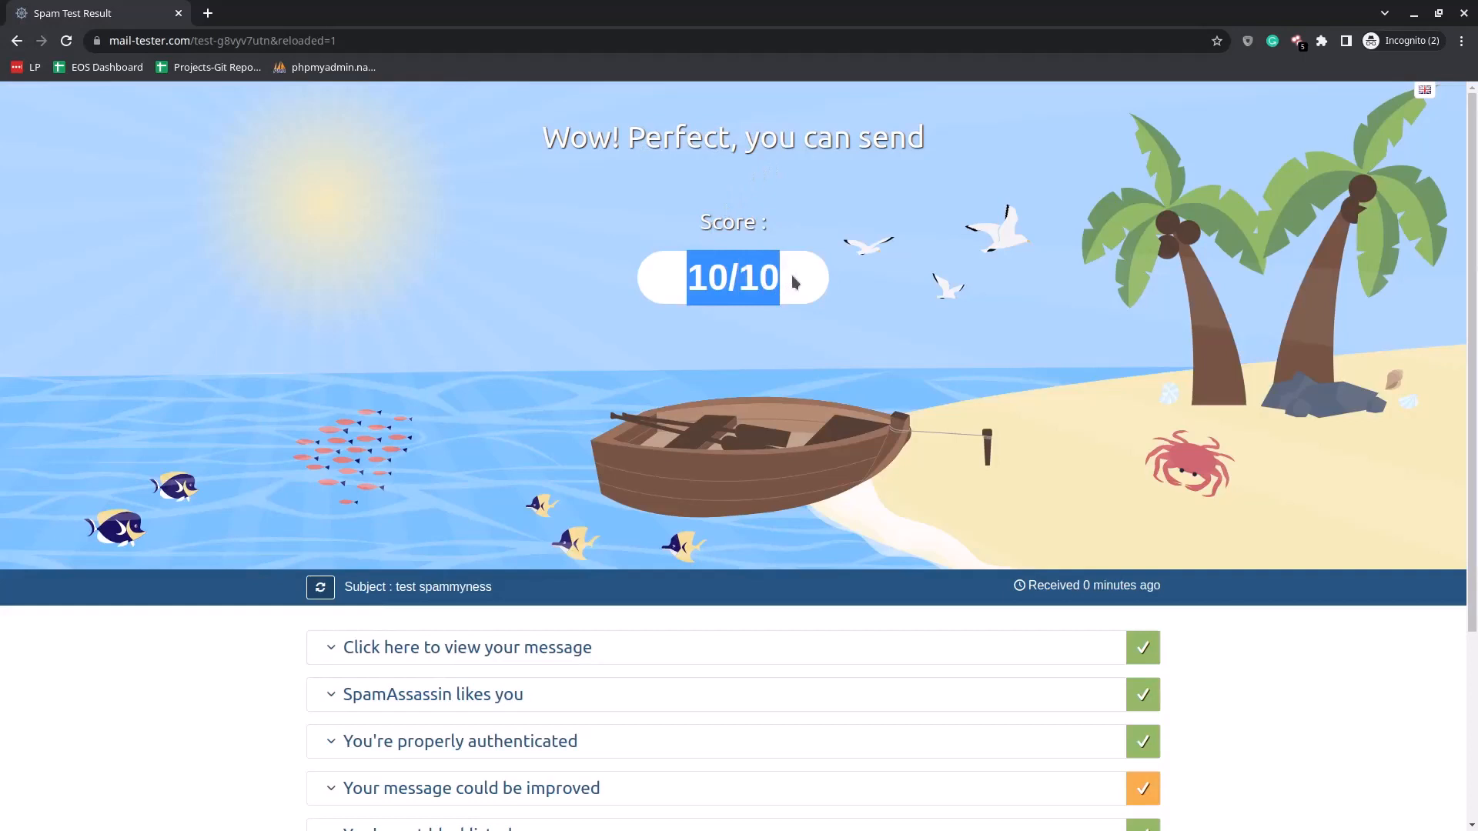
mouse_move(698, 512)
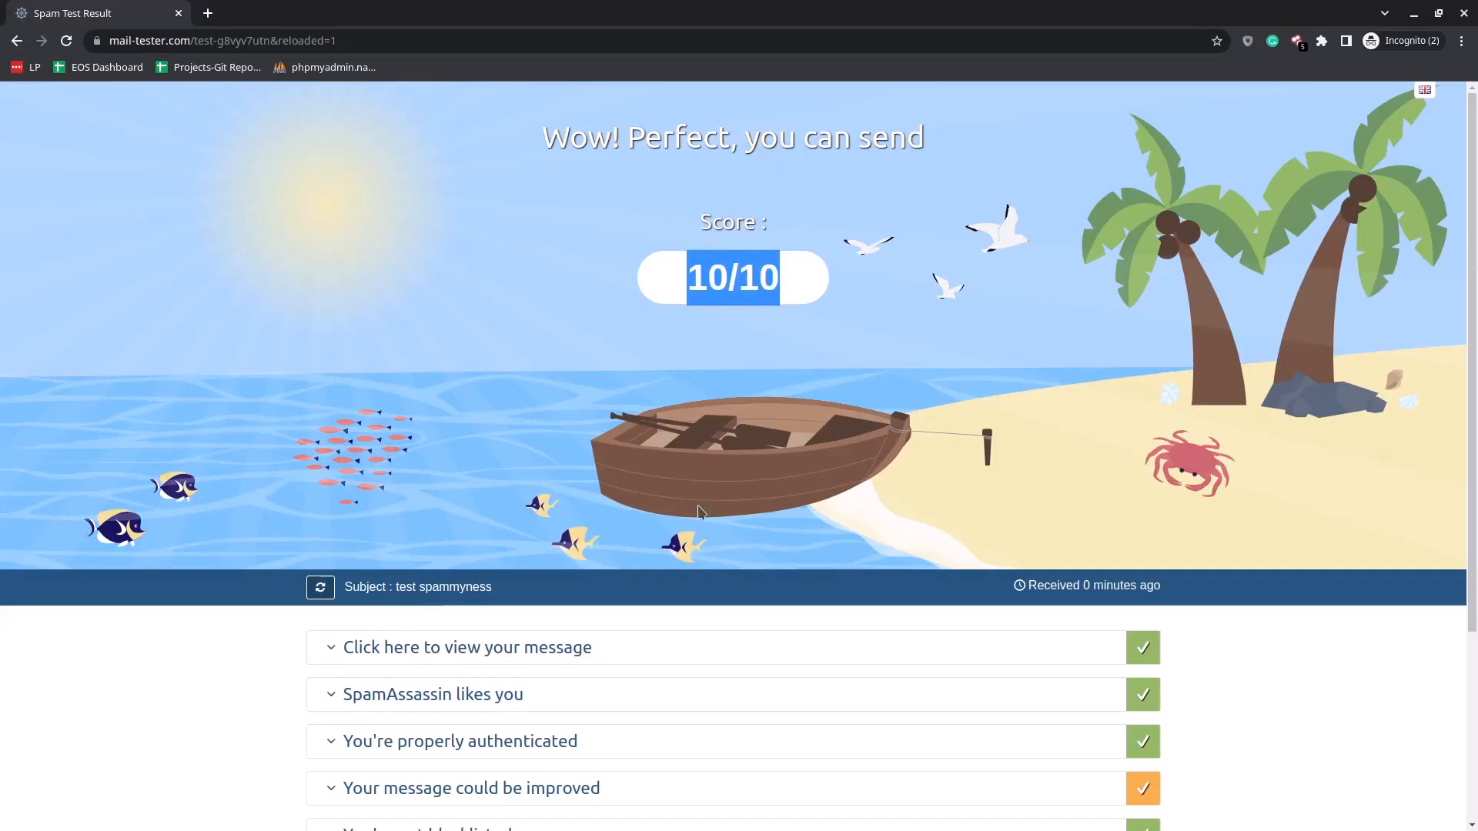
Step: Scroll through the result breakdown: authentication, SpamAssassin, blacklist, links pass, total 10/10
scroll(down, 3)
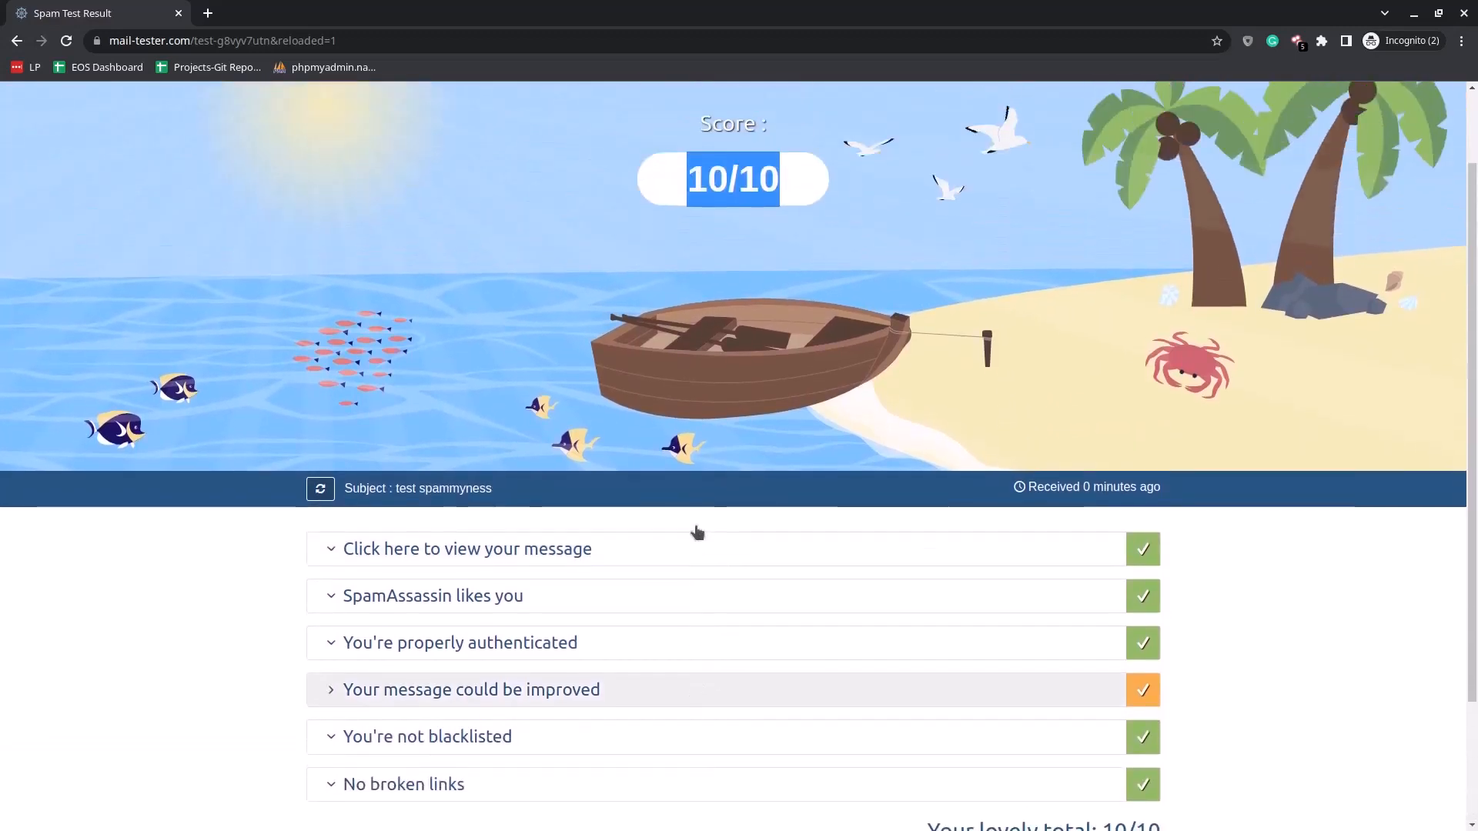
scroll(down, 3)
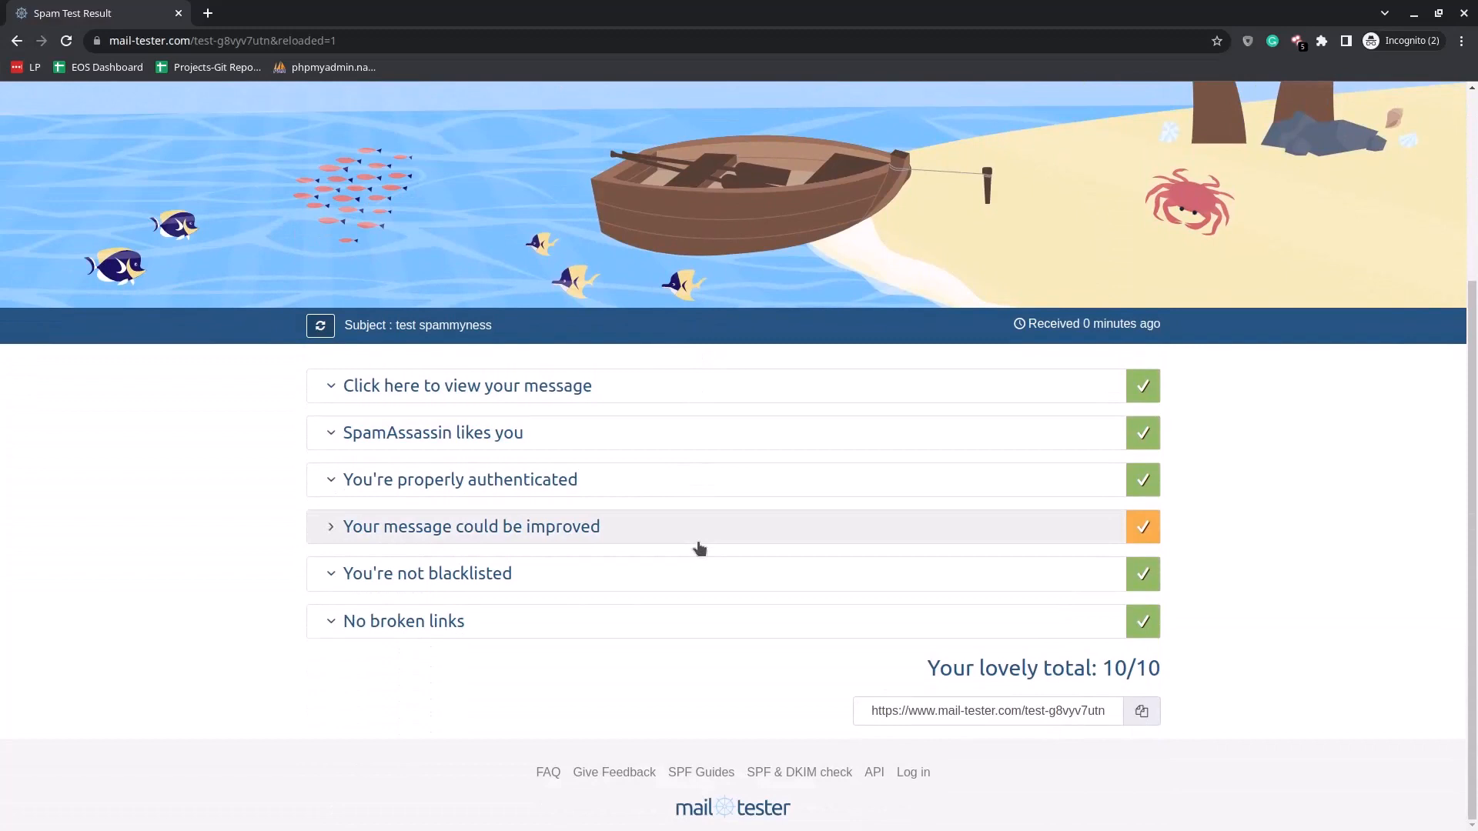
mouse_move(701, 562)
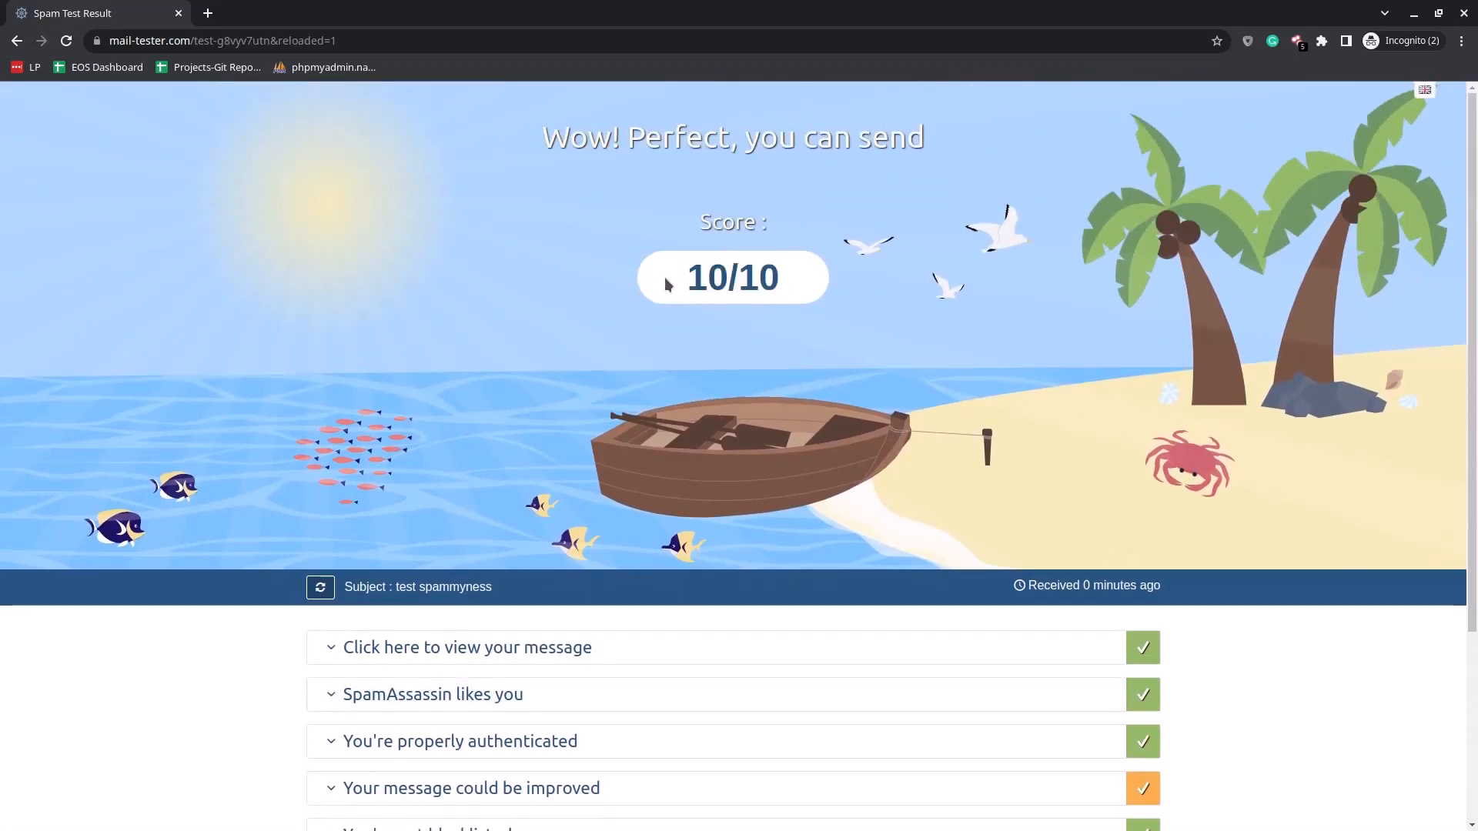
mouse_move(928, 223)
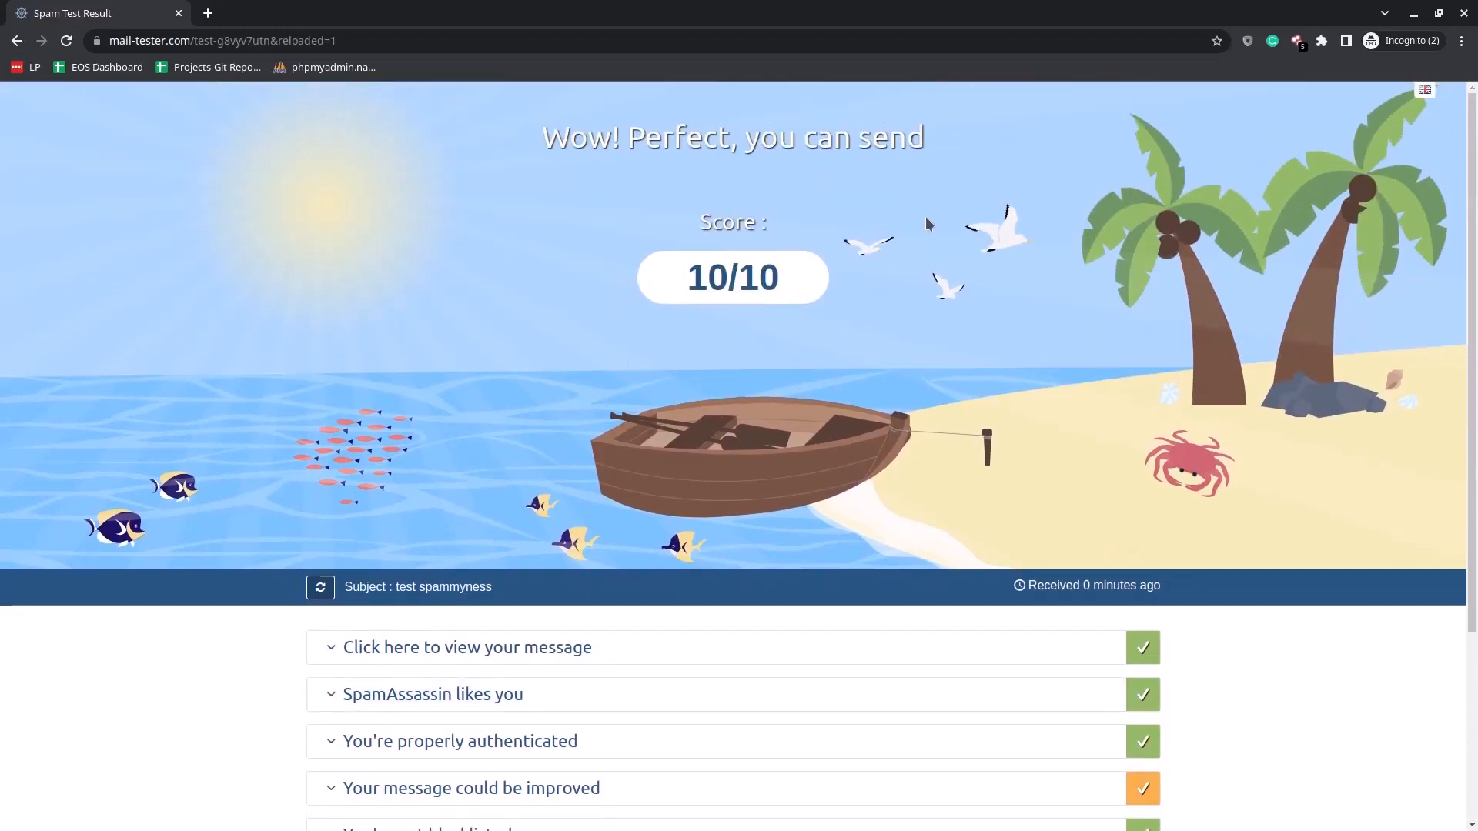